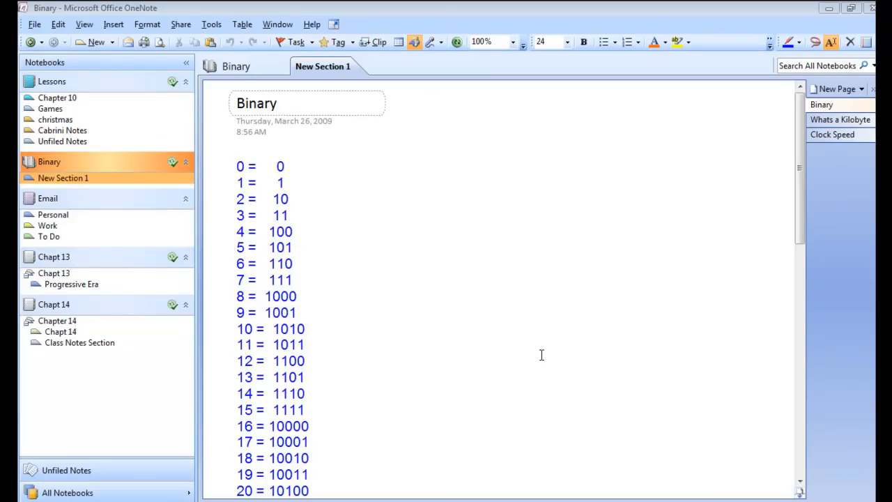
mouse_move(108, 201)
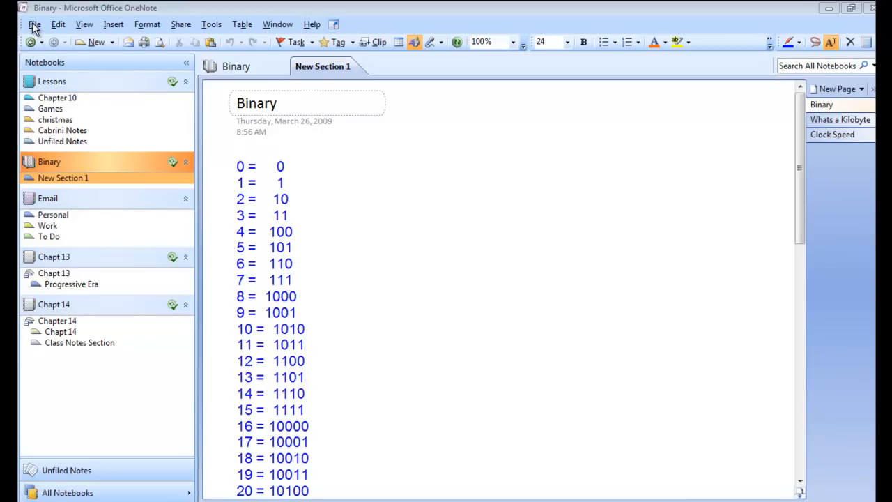
Step: Show the File menu's New submenu for creating a notebook
click(34, 23)
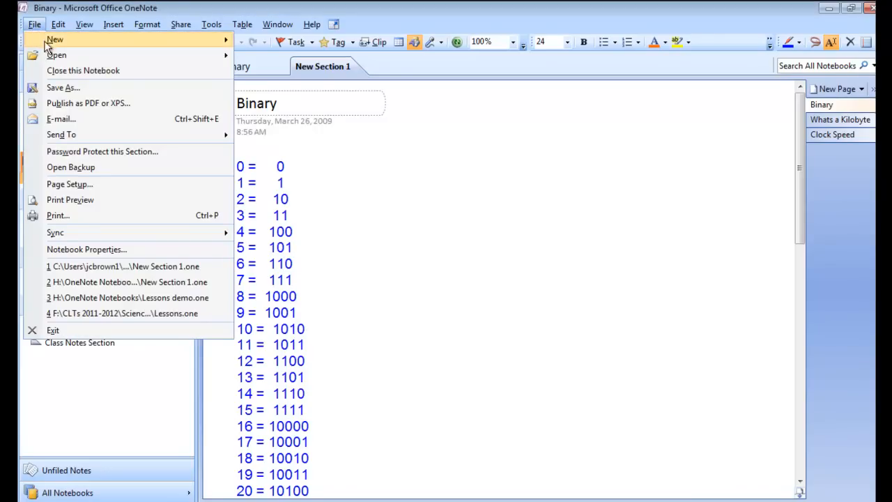
click(211, 23)
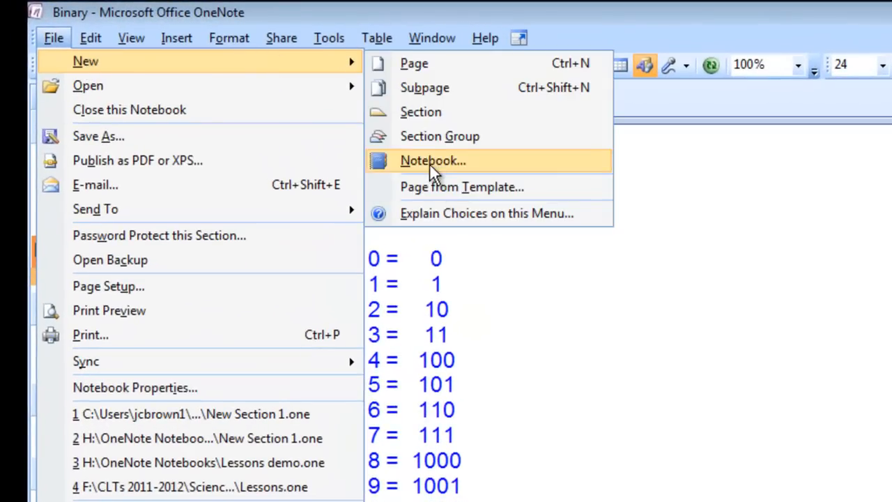
Step: Start a new blank-template notebook named 'Lessons' and advance the wizard
click(432, 160)
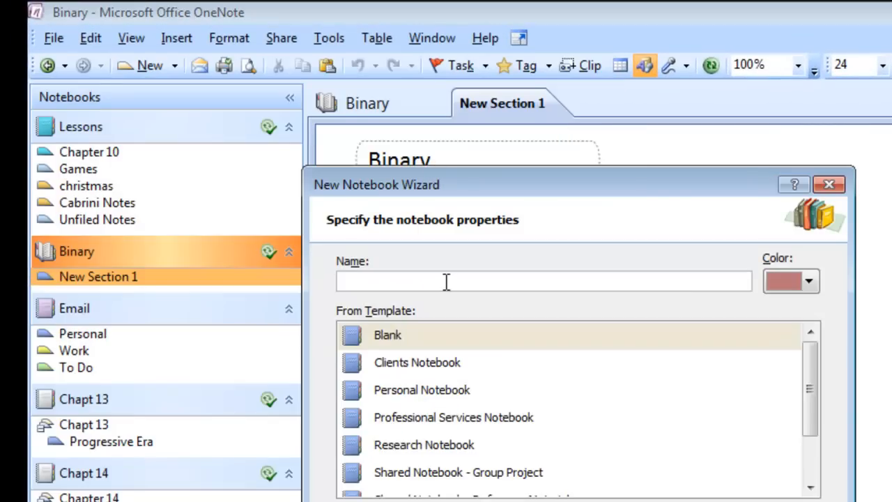
text(Lessons)
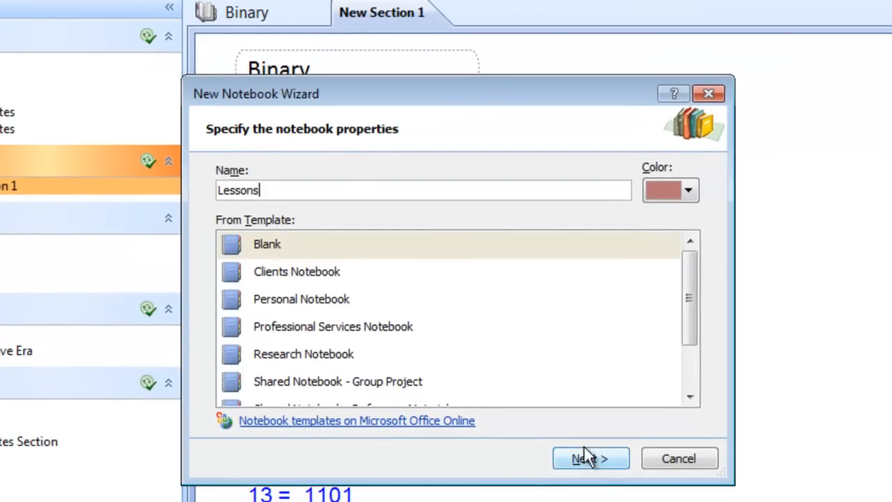
click(590, 457)
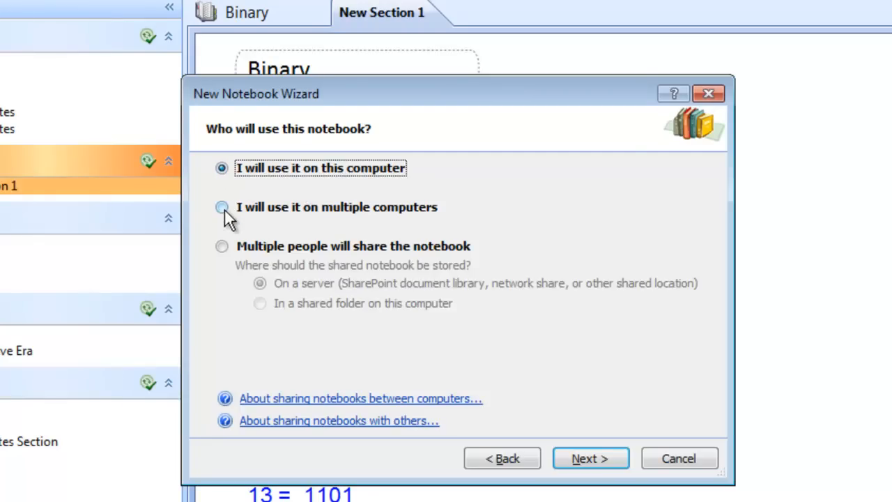
Step: Choose 'I will use it on multiple computers' for Lessons and continue
click(221, 207)
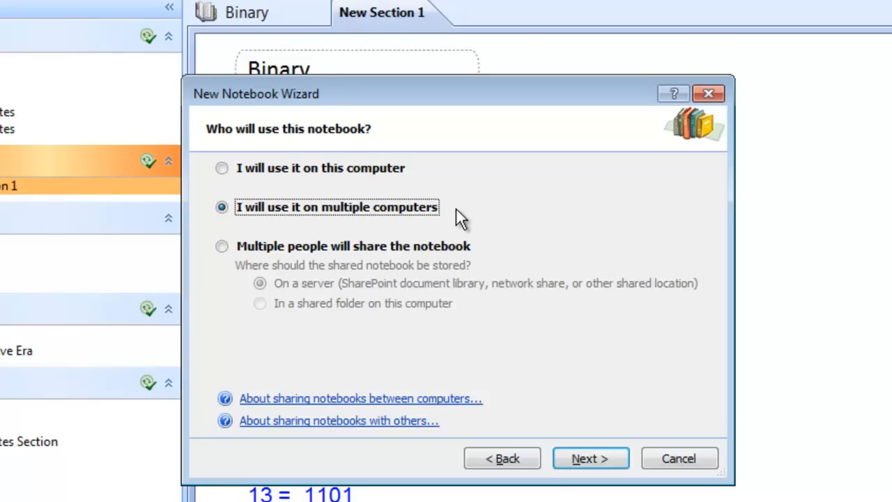
mouse_move(449, 219)
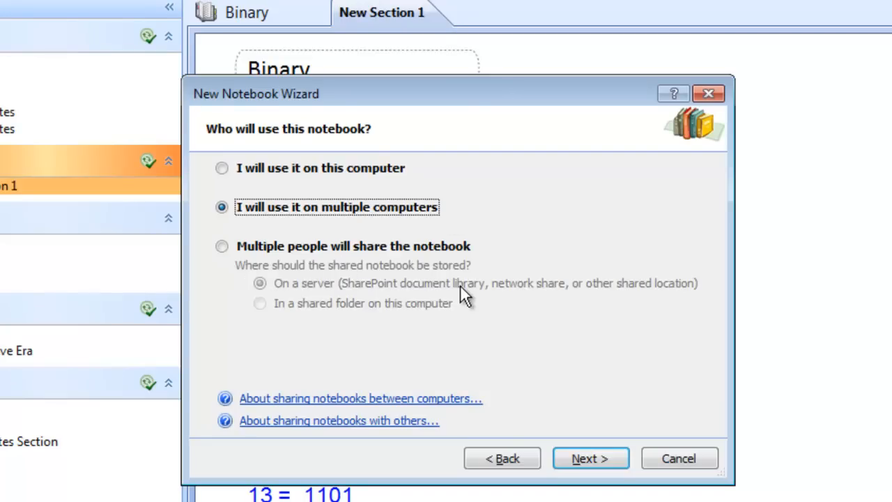
click(221, 246)
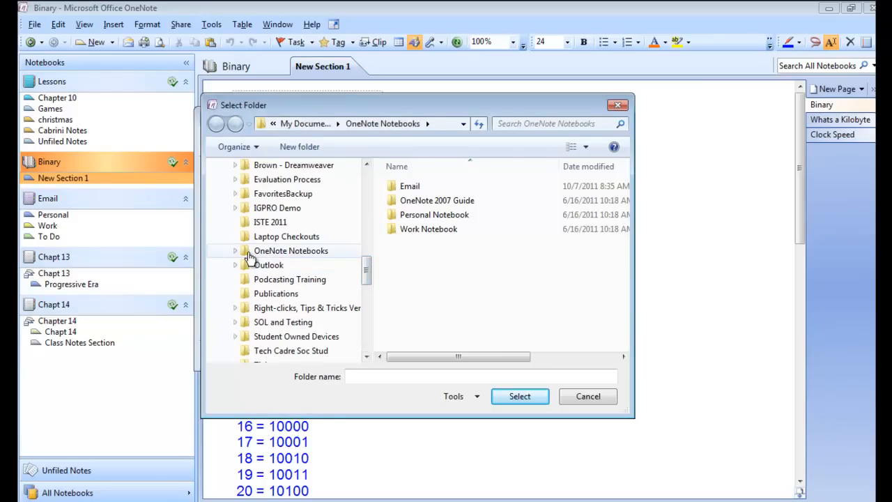
mouse_move(272, 263)
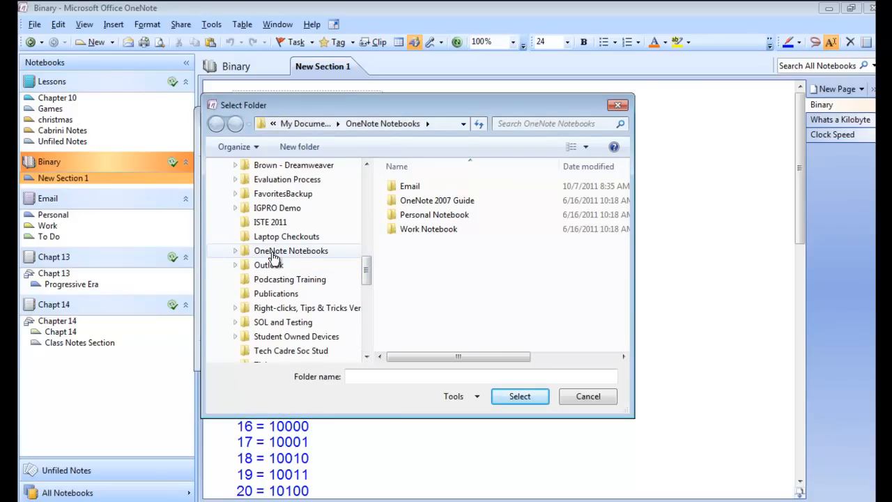
mouse_move(306, 254)
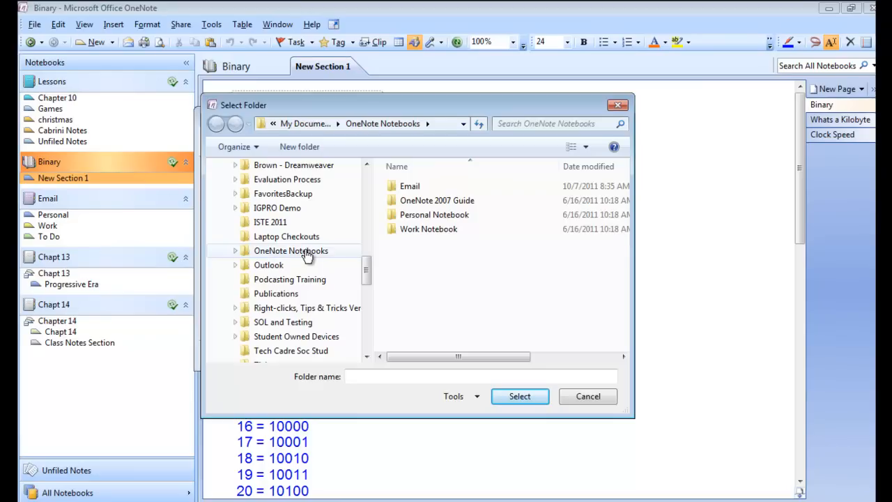
Step: Open the OneNote Notebooks folder in the Select Folder dialog
double_click(291, 250)
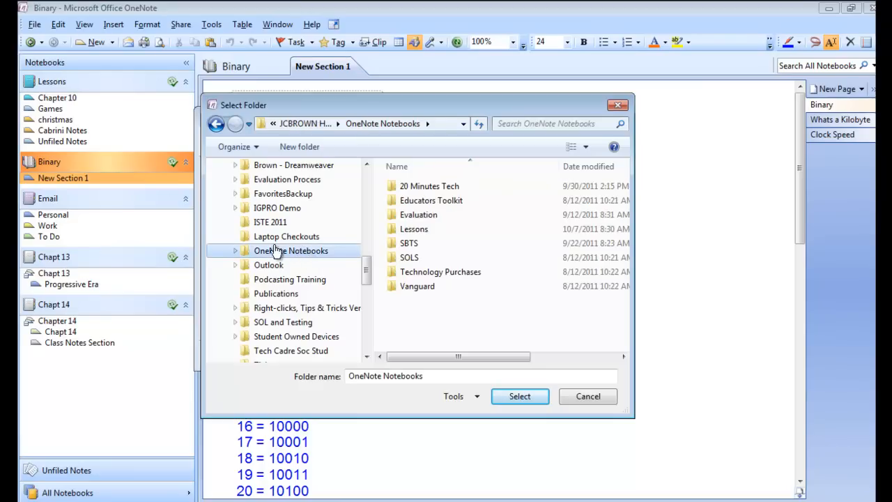
mouse_move(296, 251)
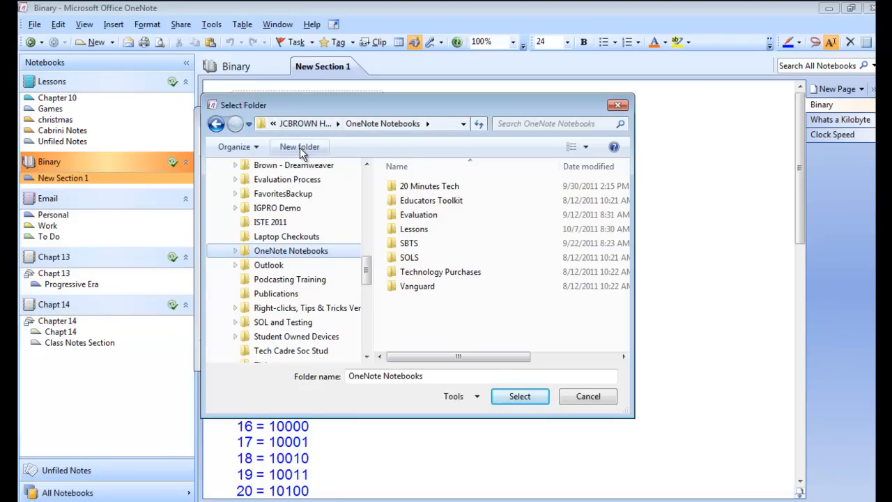
mouse_move(472, 408)
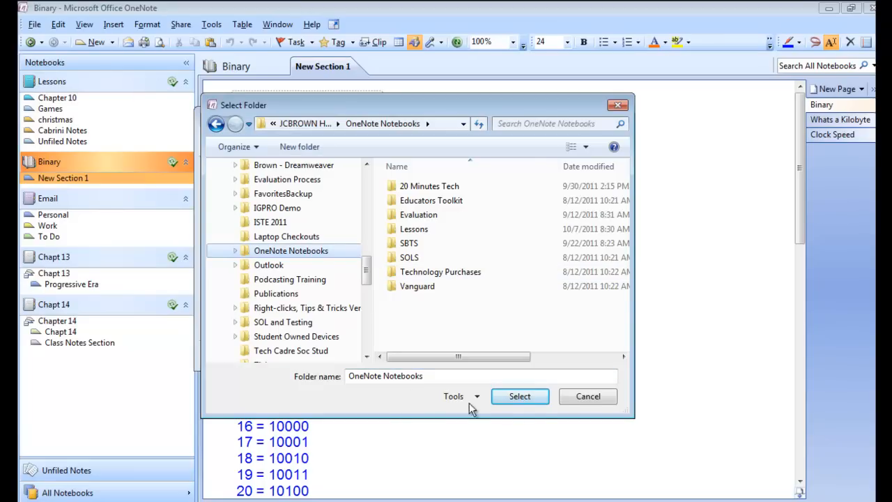
Step: Select the OneNote Notebooks folder, turn off the link email, and create Lessons
click(519, 396)
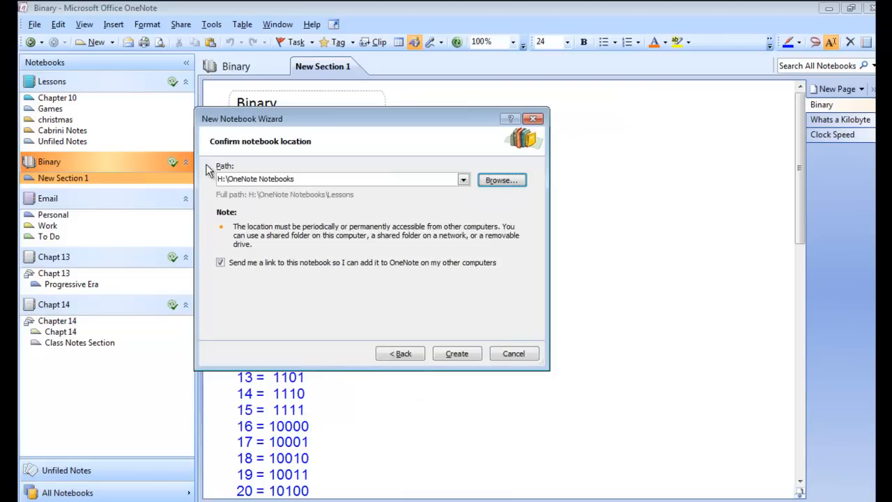
click(220, 262)
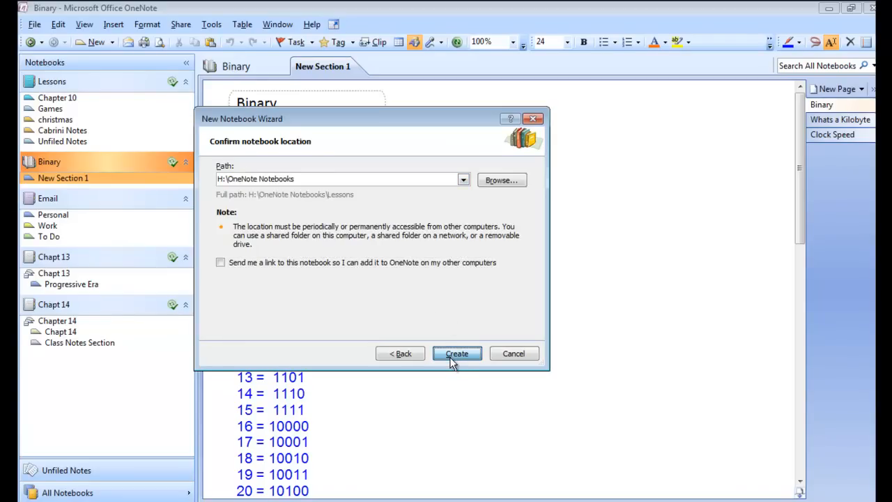
click(456, 353)
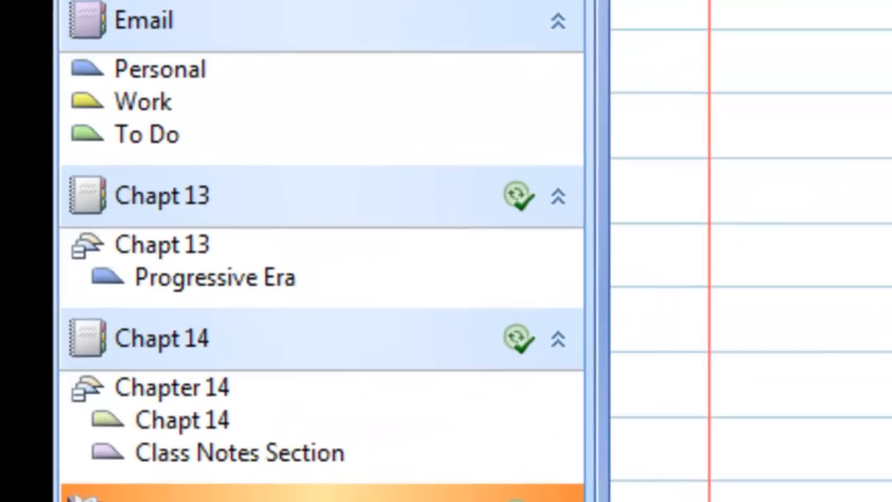
mouse_move(564, 10)
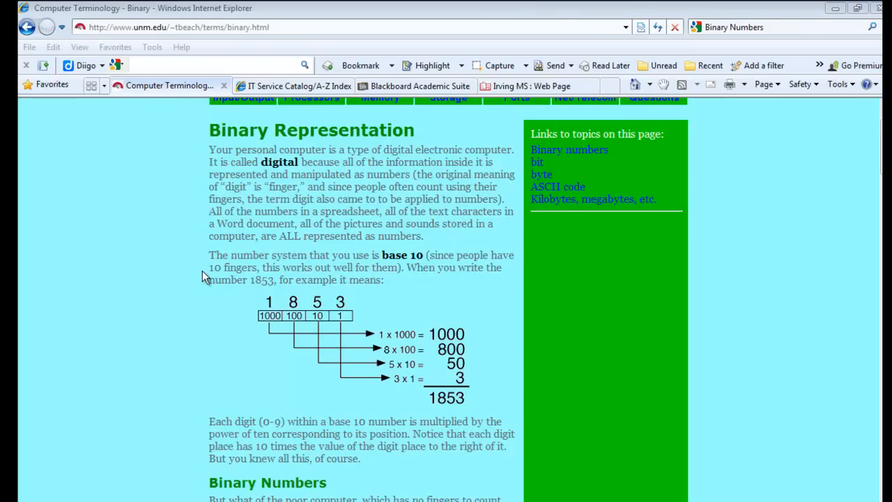
mouse_move(662, 261)
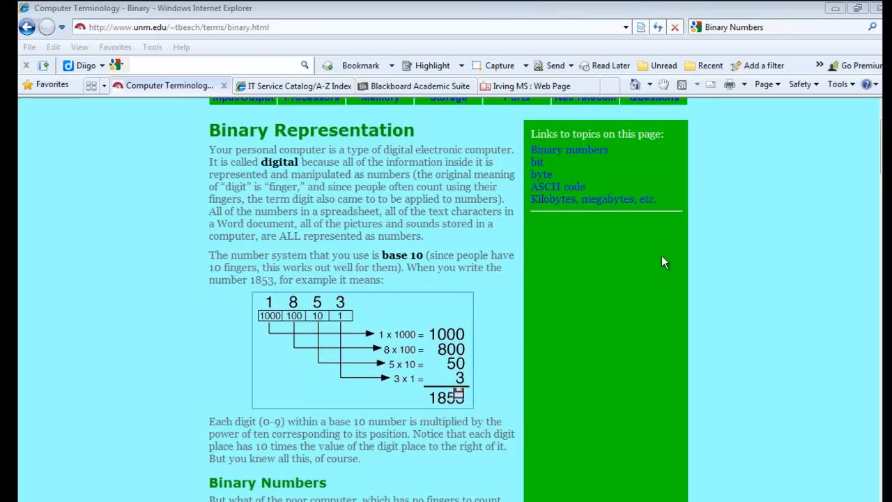
scroll(down, 3)
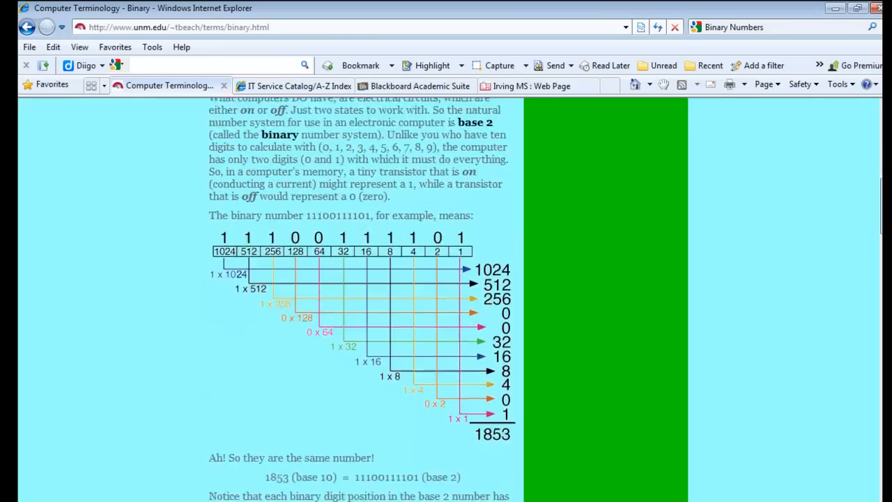
scroll(down, 3)
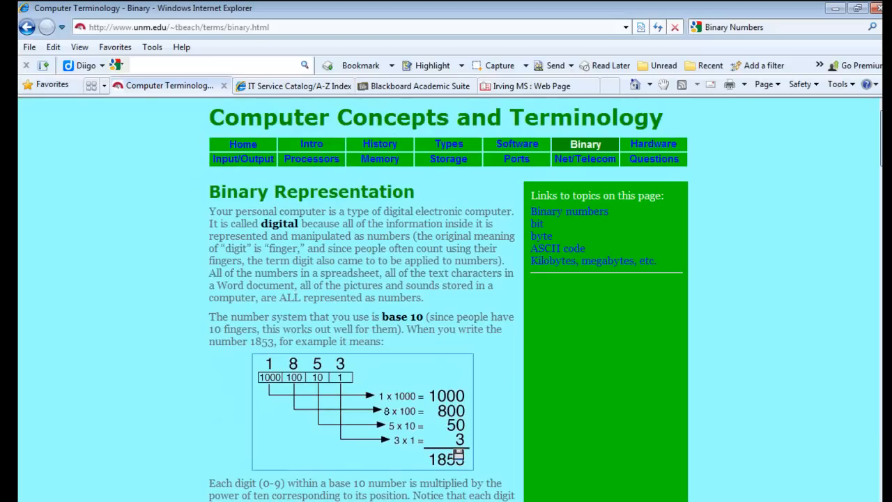
mouse_move(826, 243)
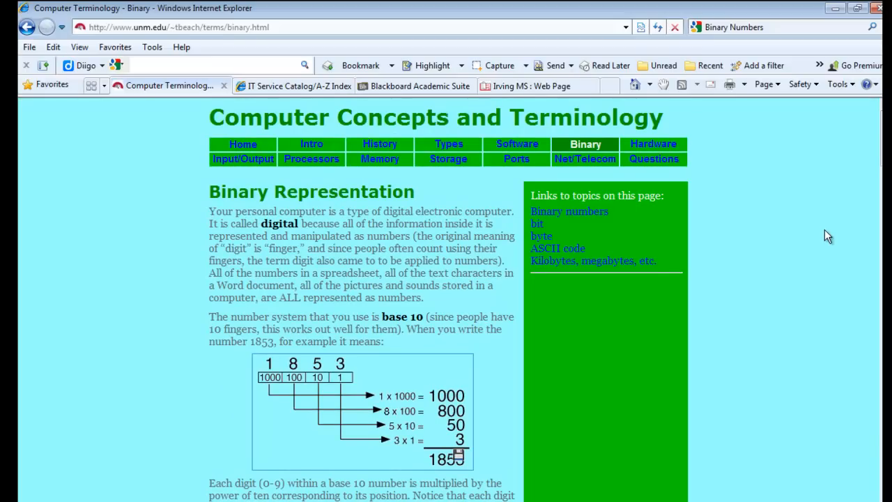
mouse_move(761, 265)
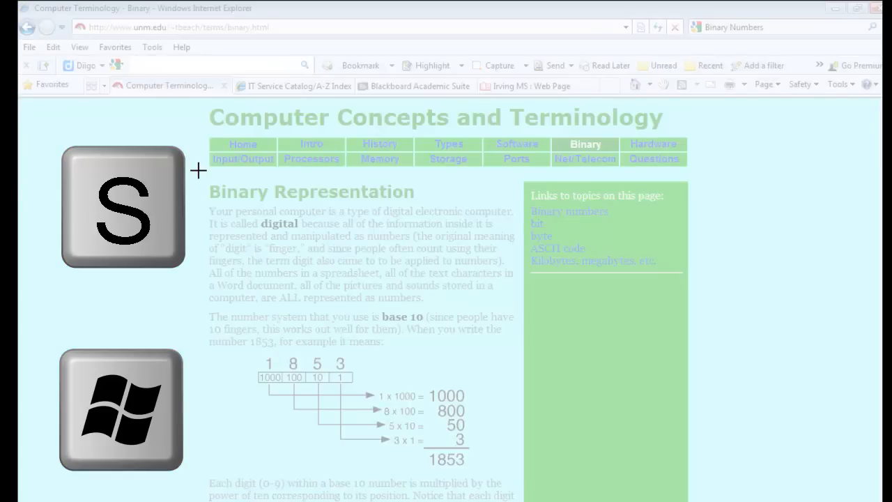
Step: Screen-clip the Binary Representation section of the web page into OneNote
drag(202, 171, 505, 473)
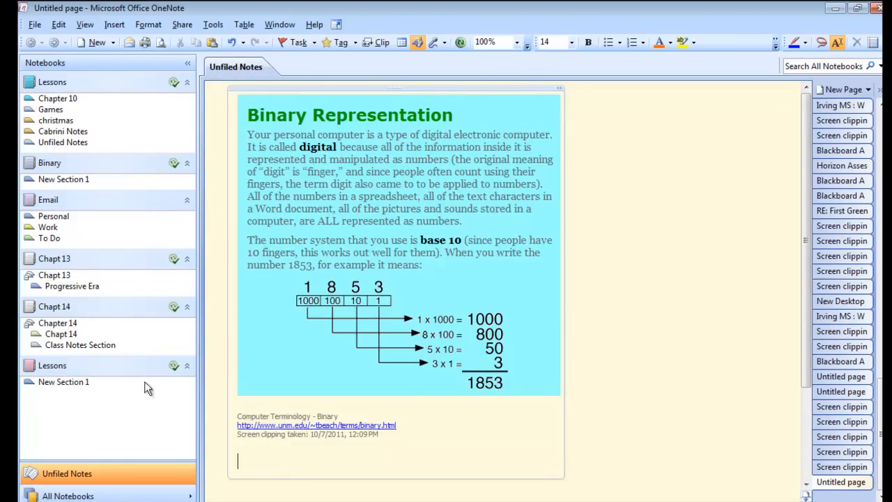
mouse_move(235, 66)
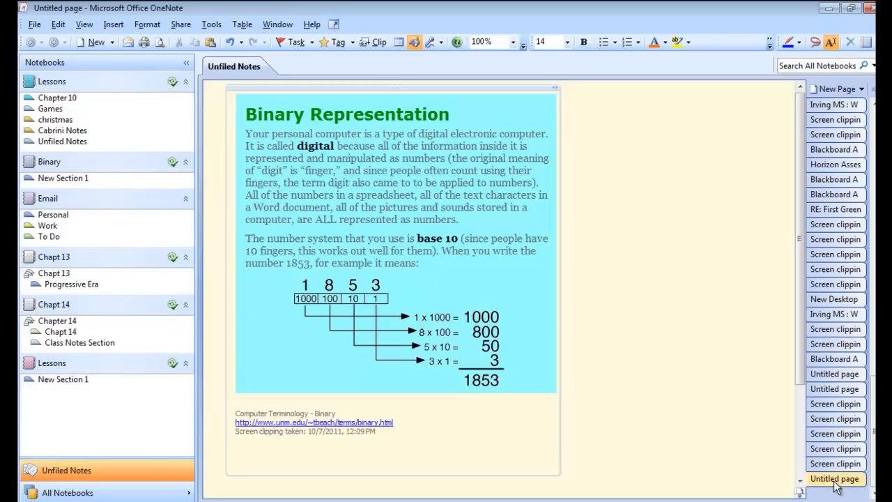
Step: Open the newest Untitled clipping page, then select the Computer Terminology page tab
click(237, 458)
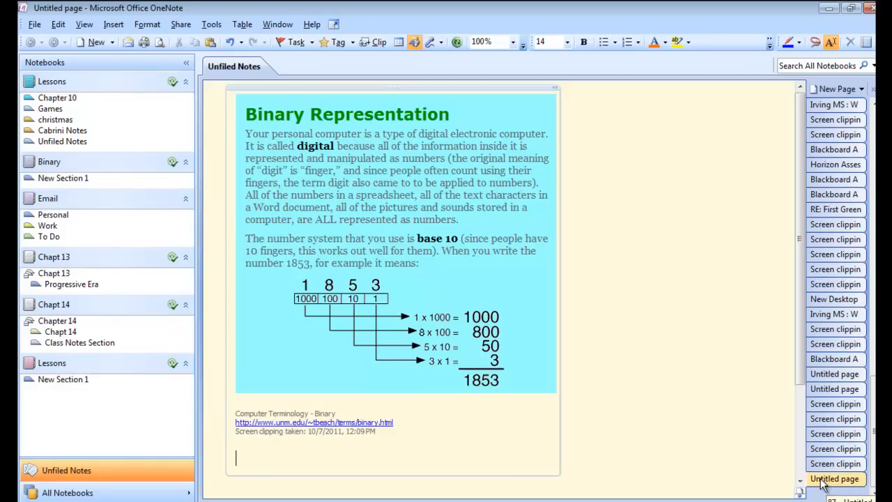
click(834, 479)
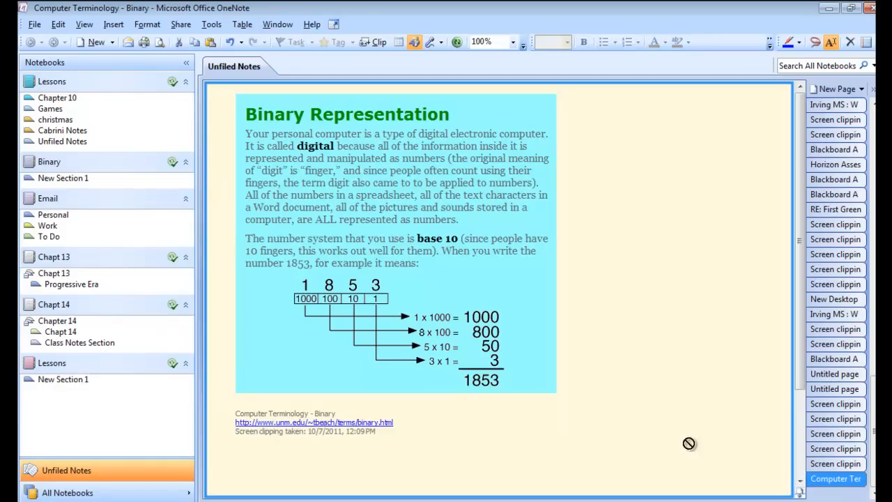
click(63, 177)
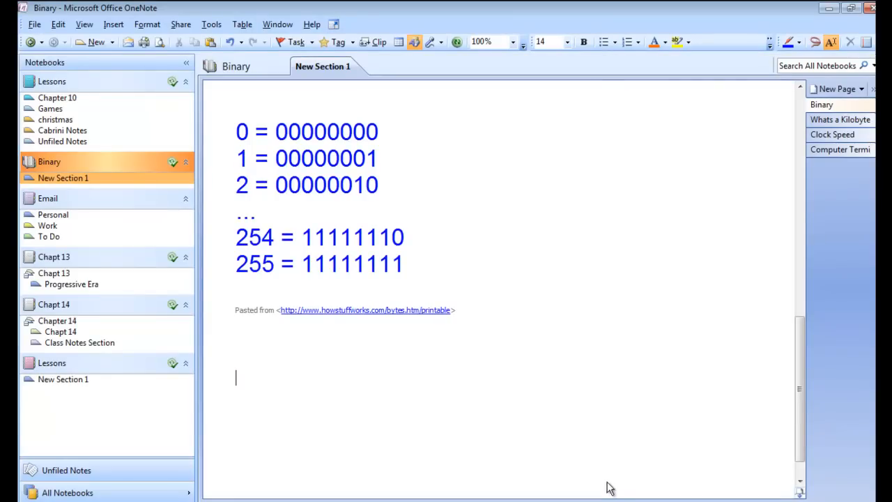
mouse_move(239, 386)
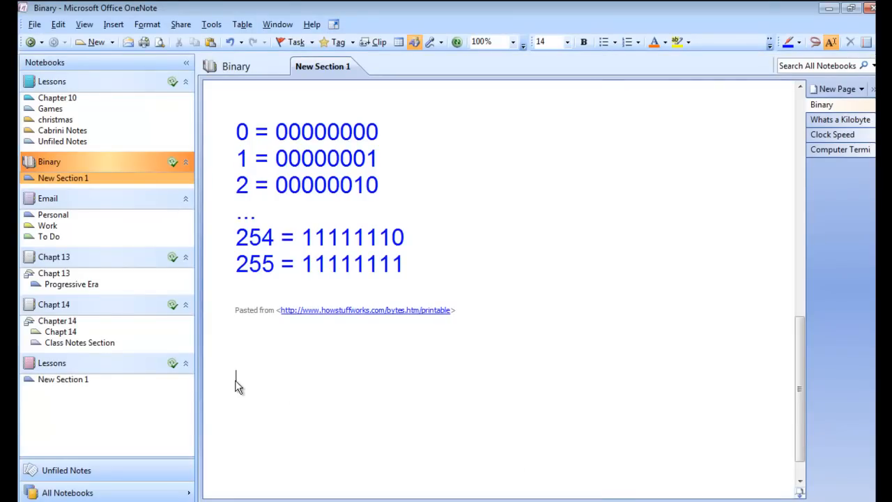
Step: Place the cursor on the Binary page and clip the binary counting lesson plan
click(237, 380)
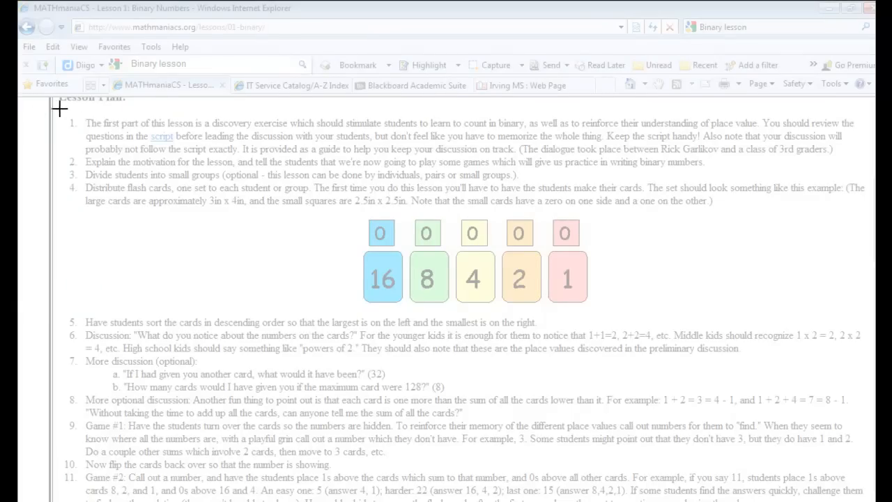
drag(63, 110, 697, 312)
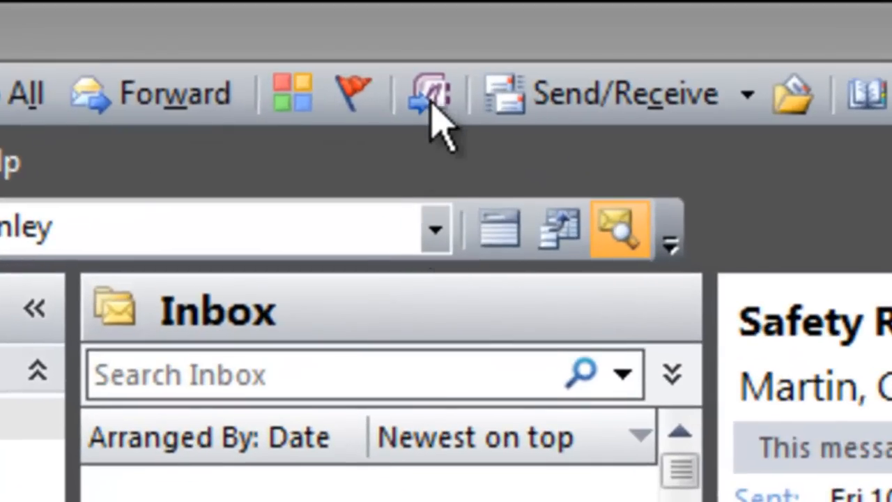
mouse_move(443, 128)
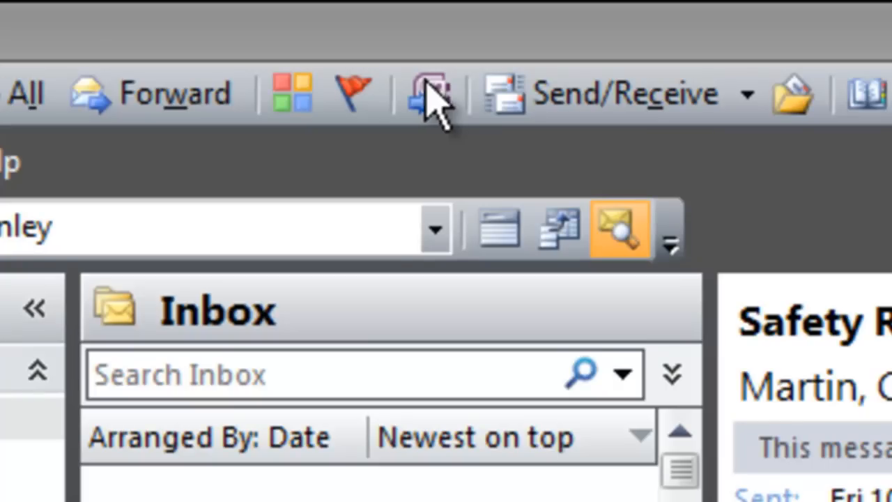
mouse_move(430, 97)
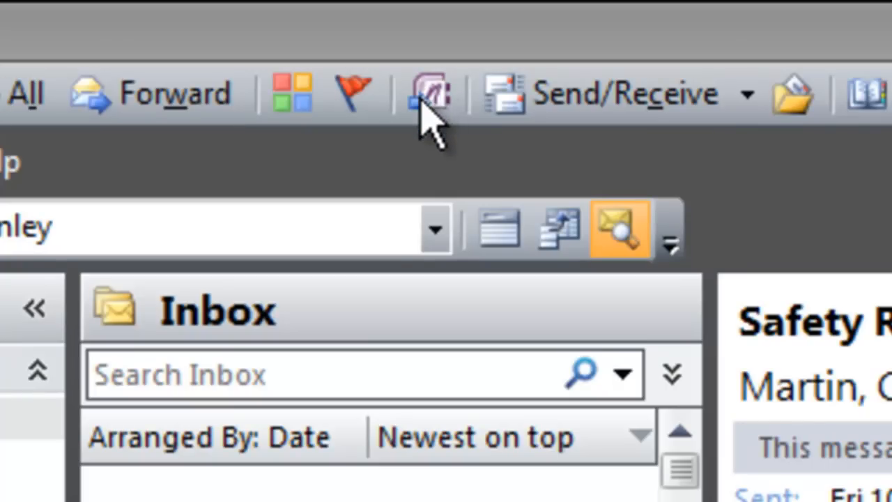
mouse_move(411, 132)
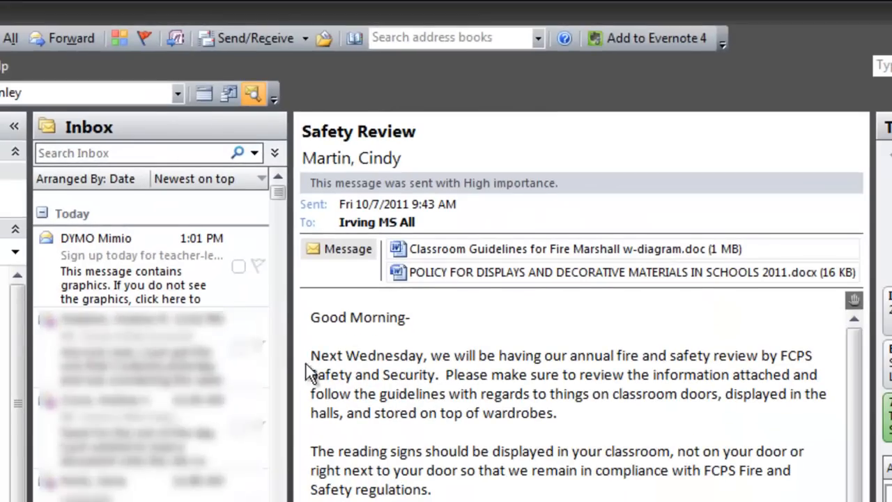
mouse_move(176, 38)
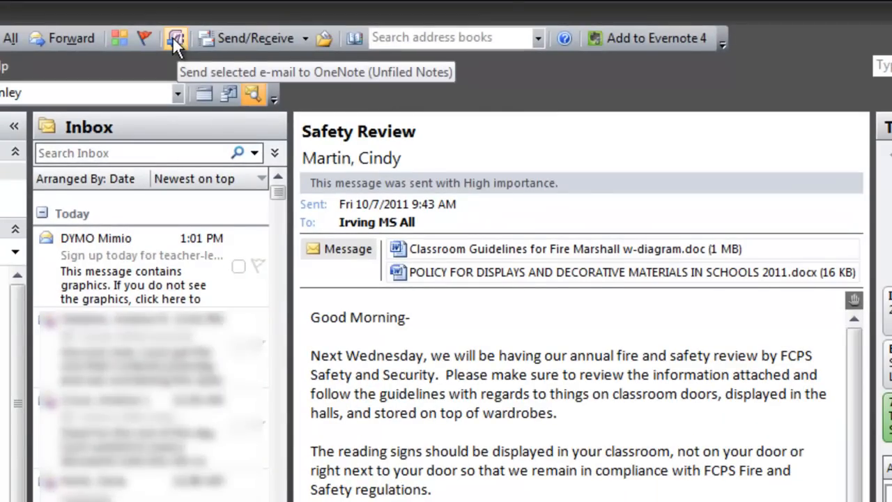
Step: Send the Safety Review email with its attachments to OneNote
click(176, 38)
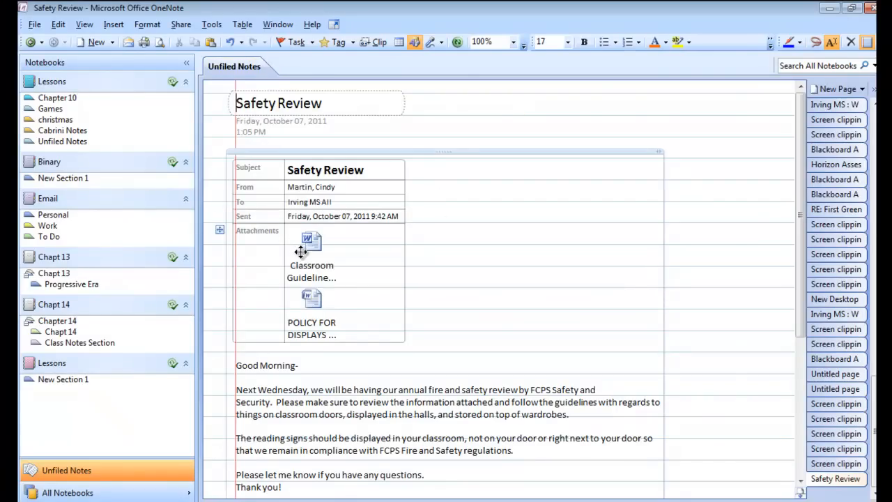
mouse_move(654, 253)
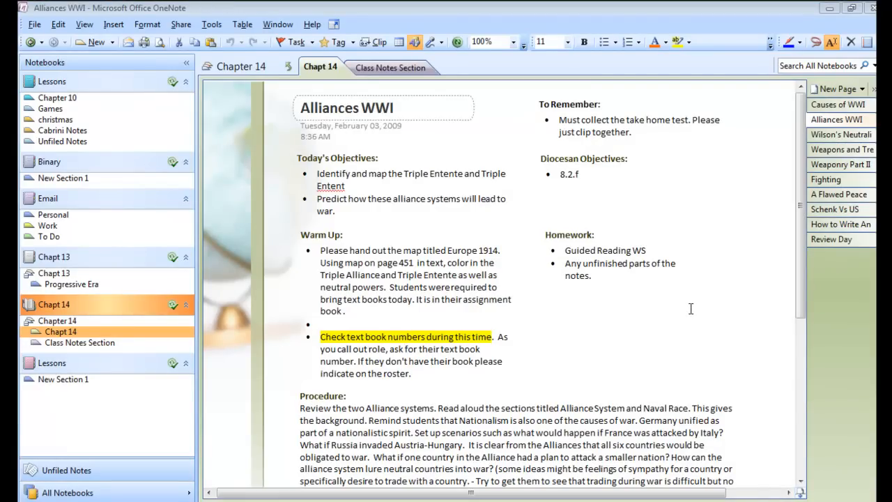
mouse_move(362, 196)
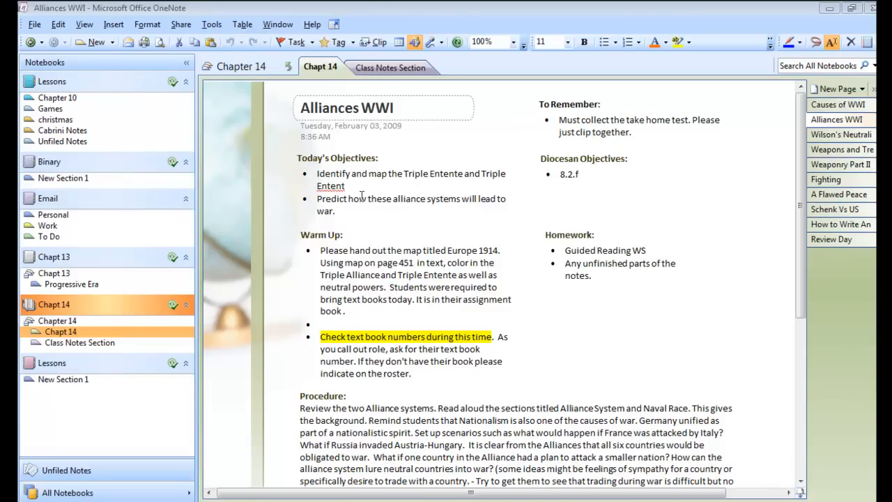
mouse_move(453, 297)
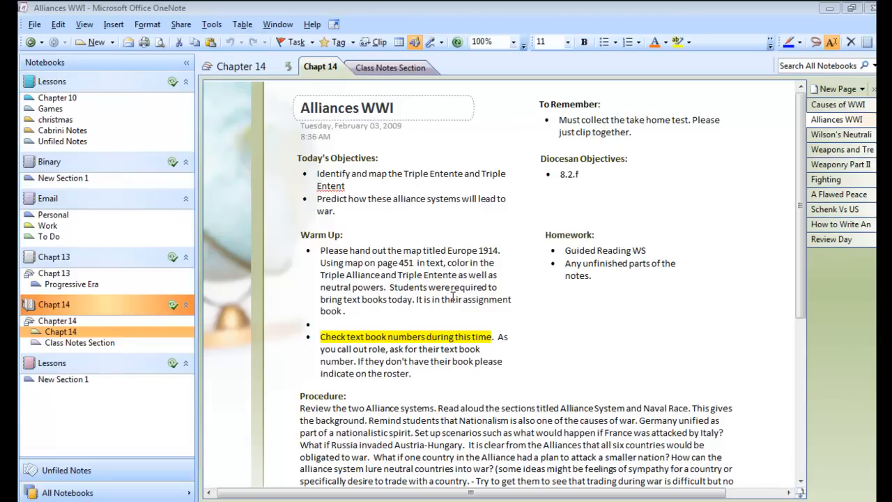
Step: Open the Weapons and Trench Warfare page, then the Weaponry Part II page
scroll(down, 3)
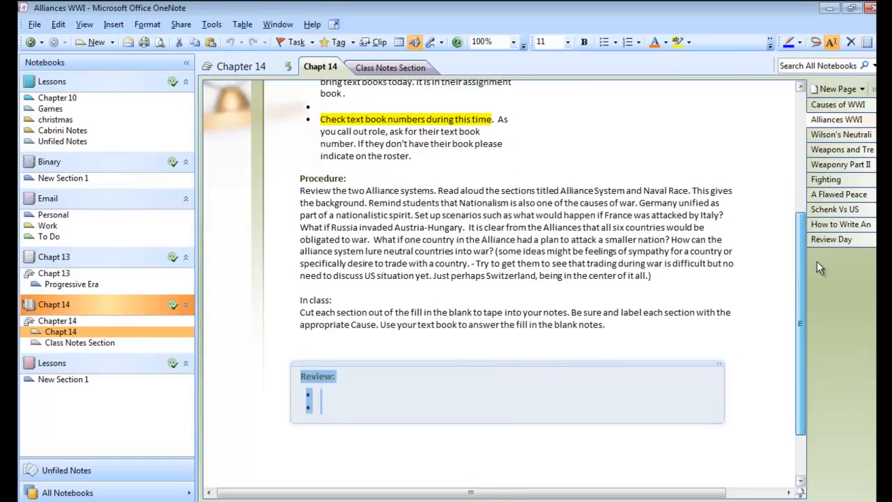
click(840, 134)
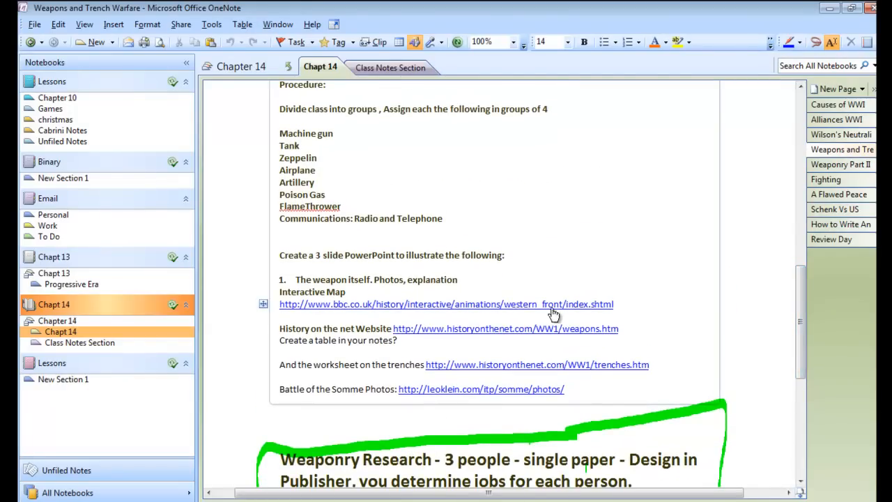
click(839, 163)
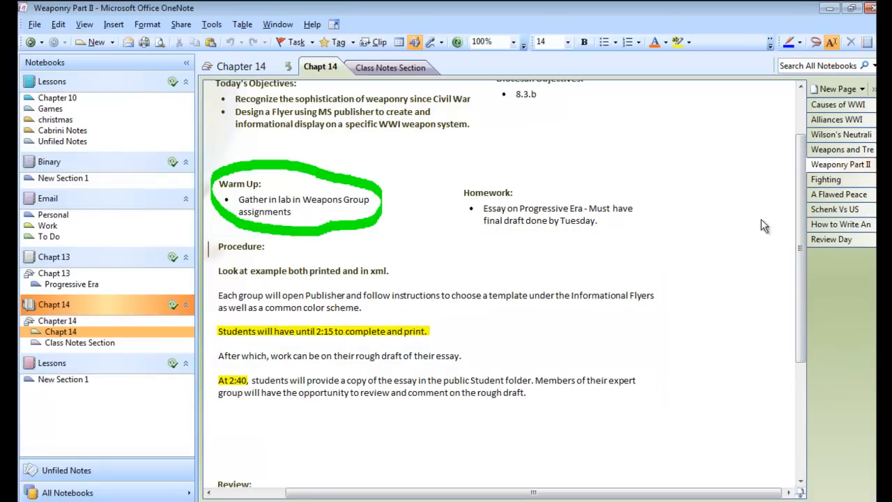
Step: Open the Fighting lesson page and select the thick green felt-tip pen
click(825, 179)
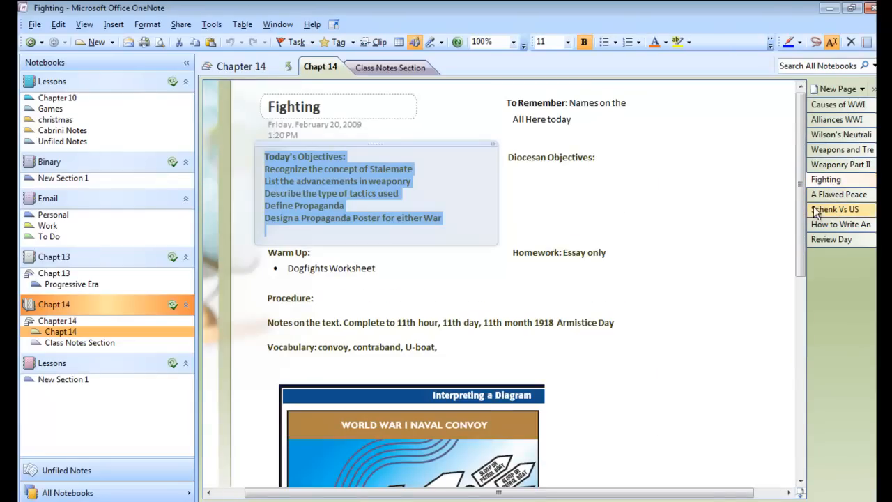
scroll(down, 3)
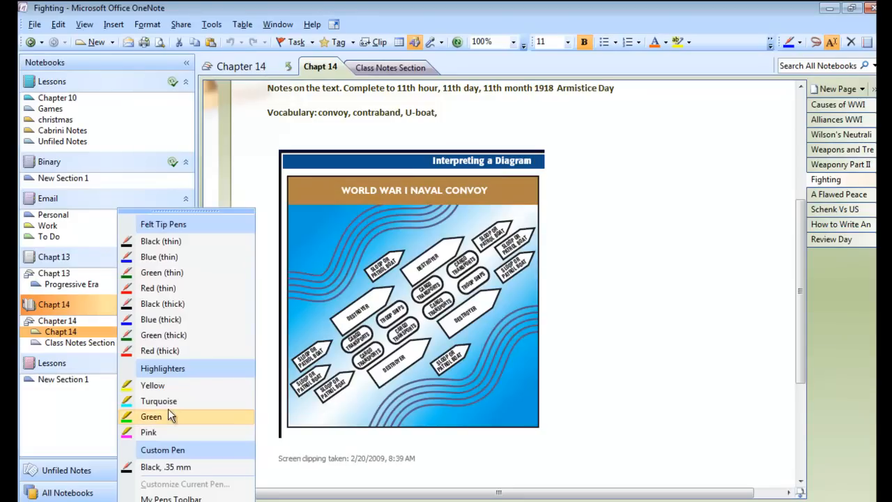
mouse_move(164, 334)
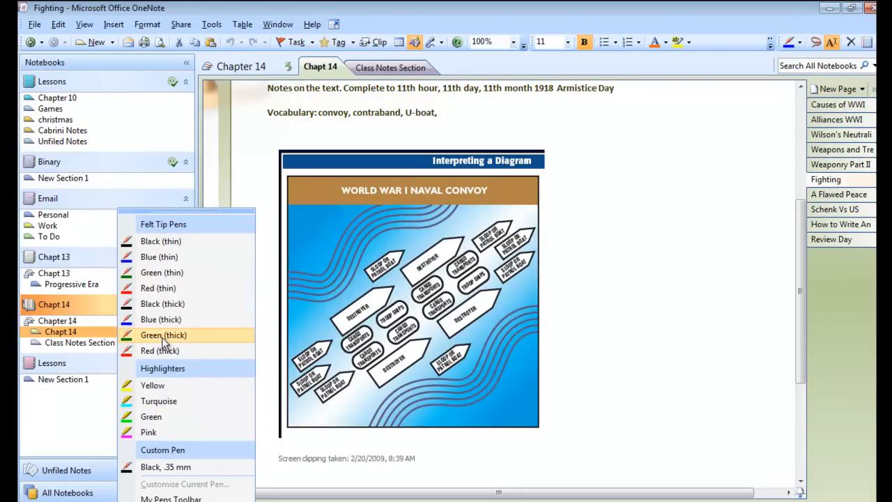
click(841, 224)
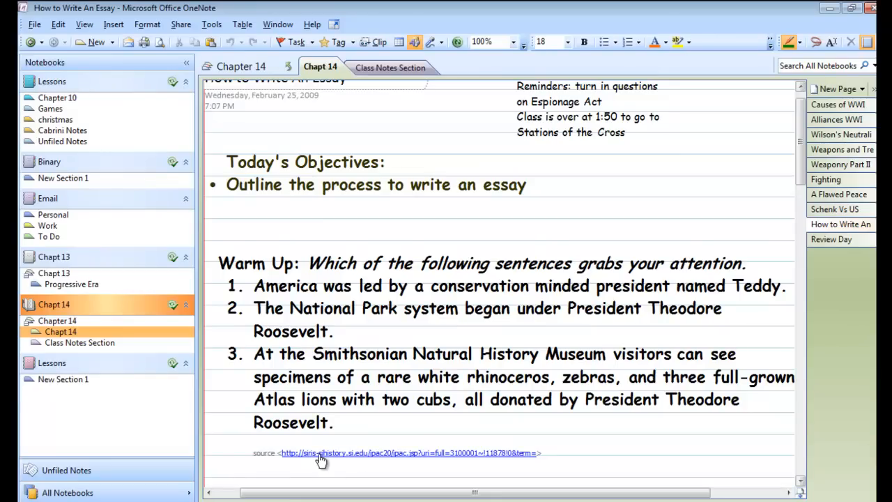
mouse_move(453, 457)
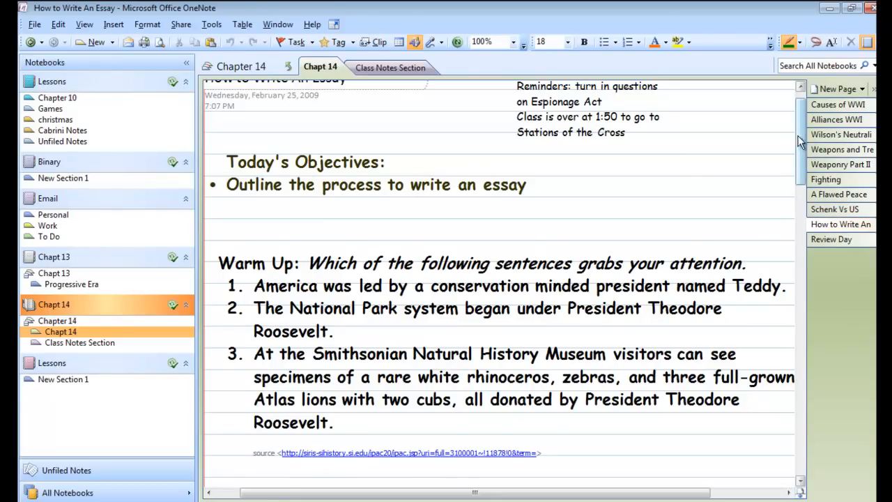
Step: Scroll down to the Thesis Statement notes with the red handwritten Rules
scroll(down, 3)
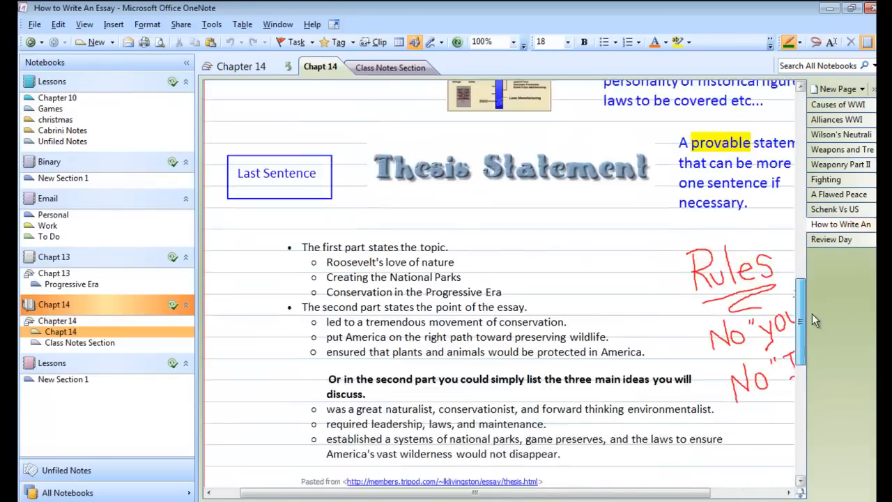
scroll(down, 3)
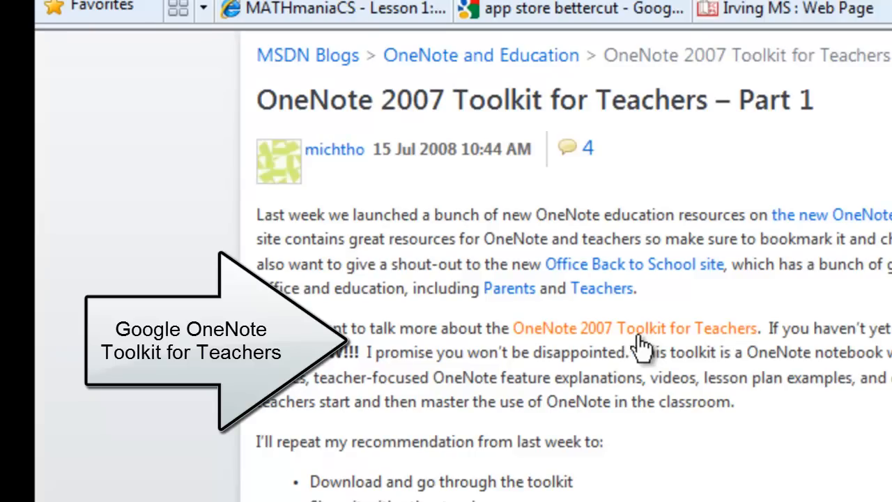
mouse_move(742, 345)
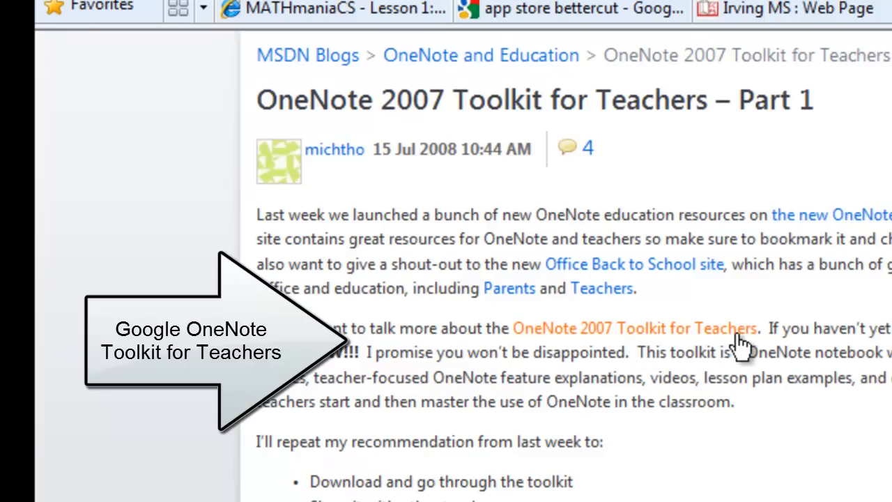